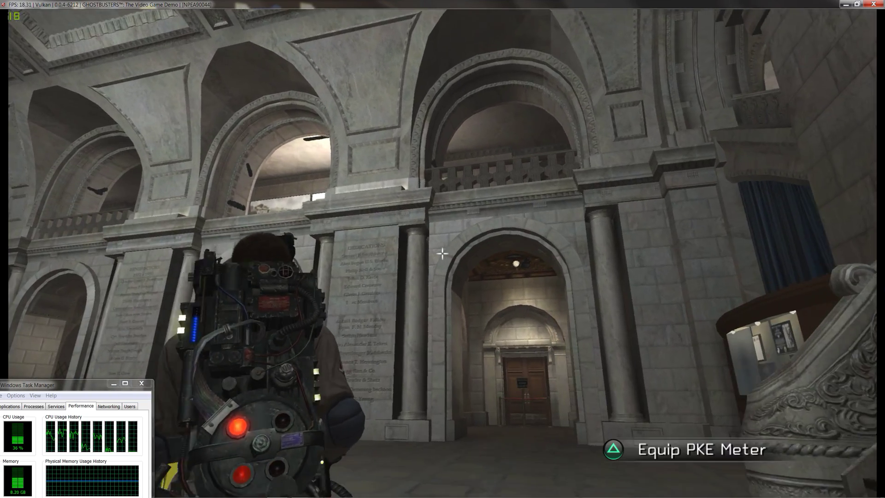
- Walk the Ghostbuster across the marble atrium toward the grand staircase, equipping the PKE Meter with Triangle
key("triangle")
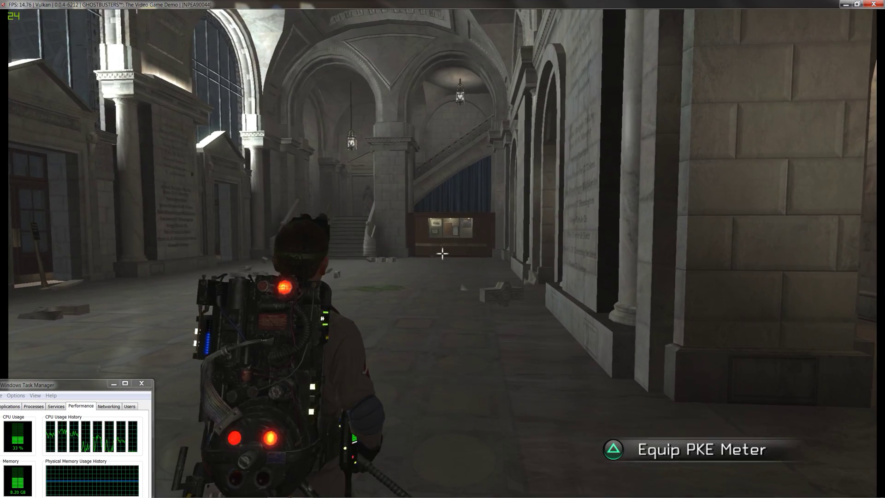
mouse_move(443, 252)
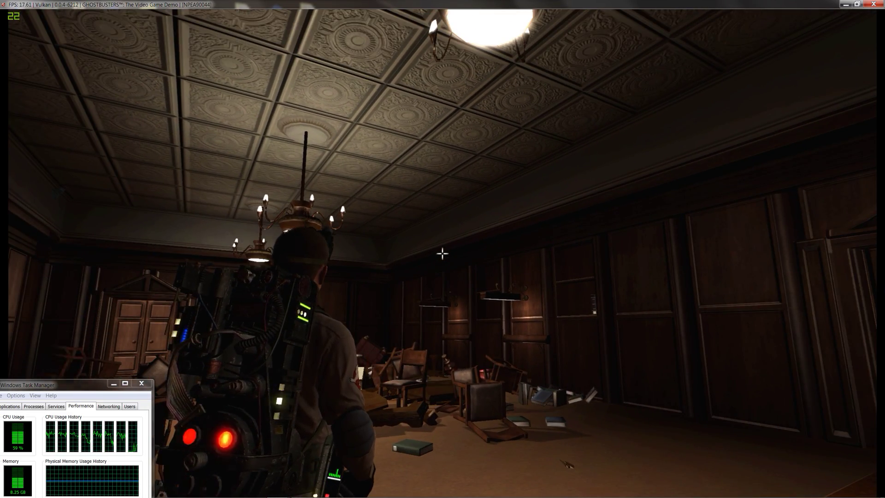
mouse_move(444, 258)
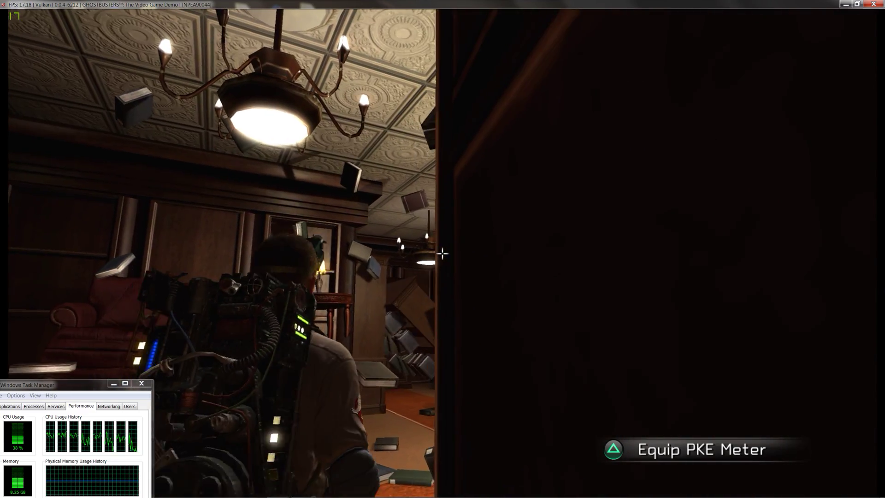
mouse_move(442, 252)
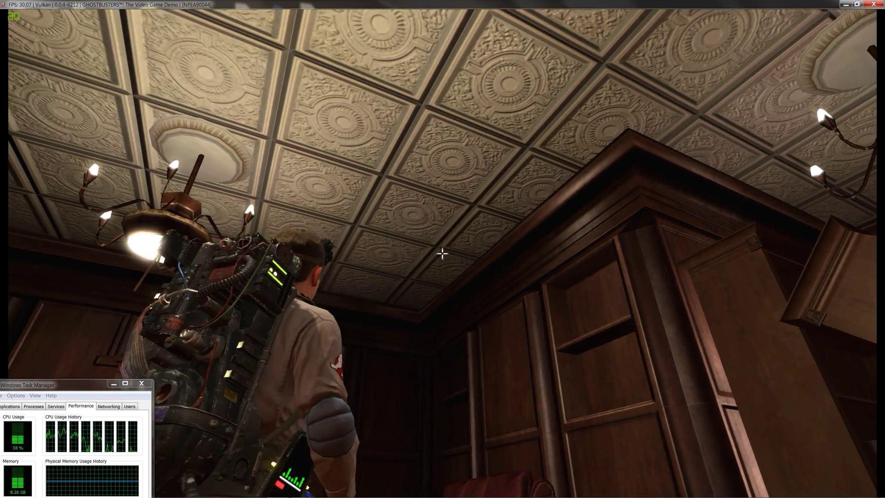
mouse_move(444, 254)
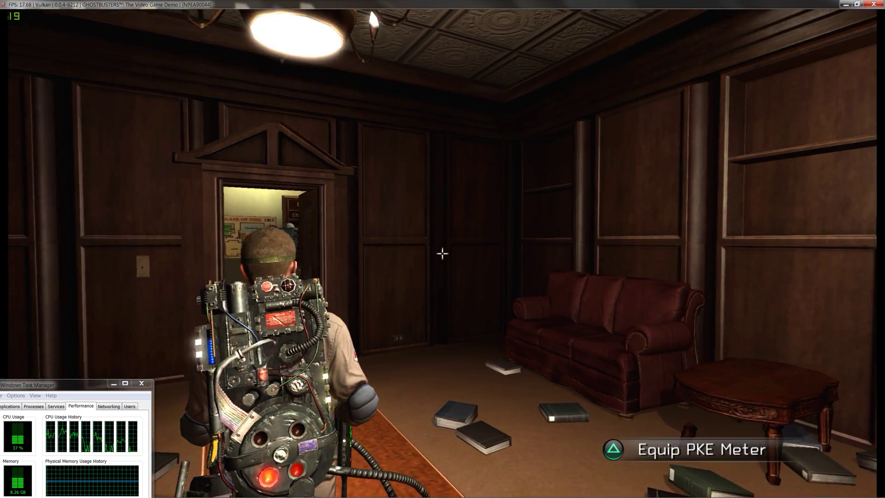